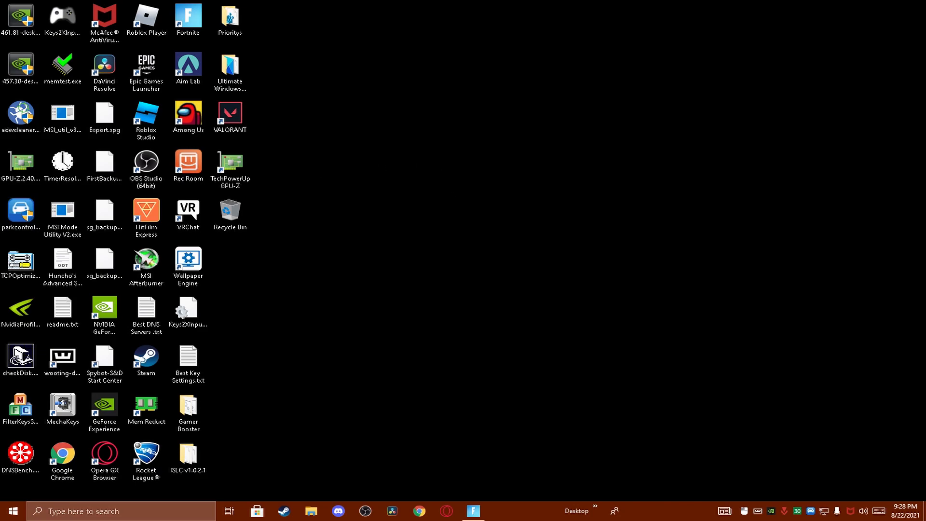
Go into the Custom Resolutions folder on the Desktop and select CRU.exe
{"action": "left_click", "coordinate": [309, 511]}
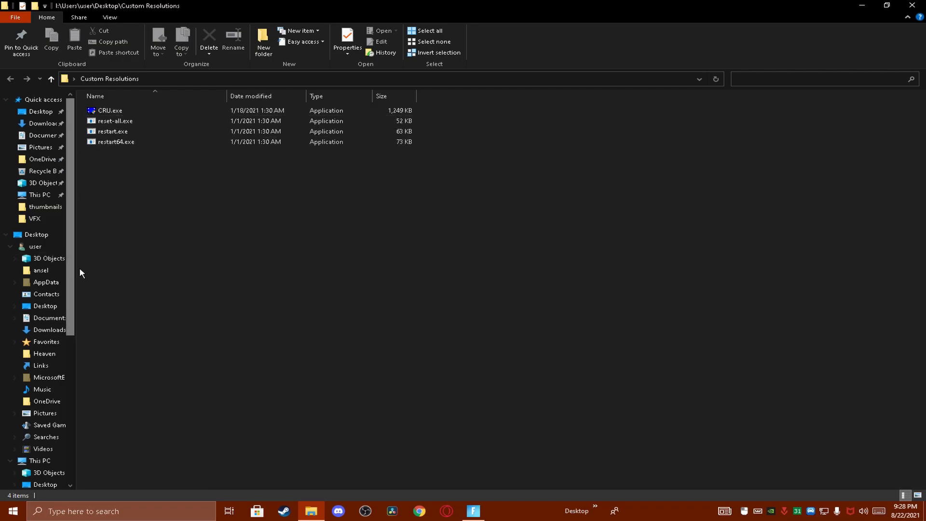
{"action": "left_click", "coordinate": [109, 110]}
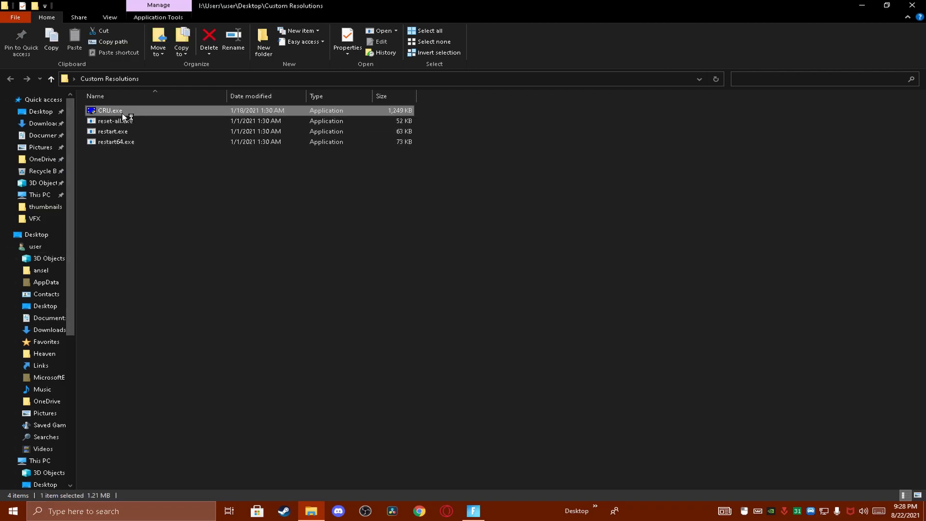
Launch CRU, choose the active VG248 monitor, delete its 1680x1050 detailed resolution and start a new one
{"action": "double_click", "coordinate": [110, 110]}
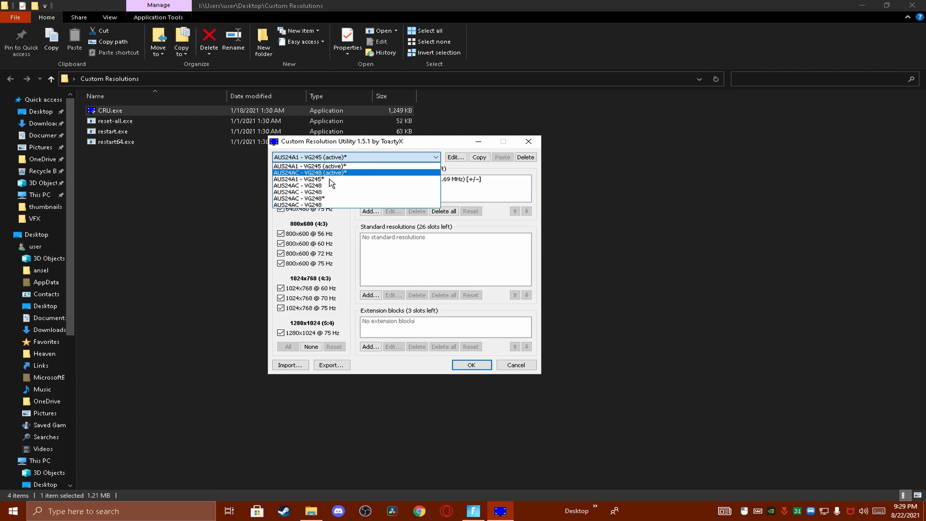
{"action": "left_click", "coordinate": [309, 172]}
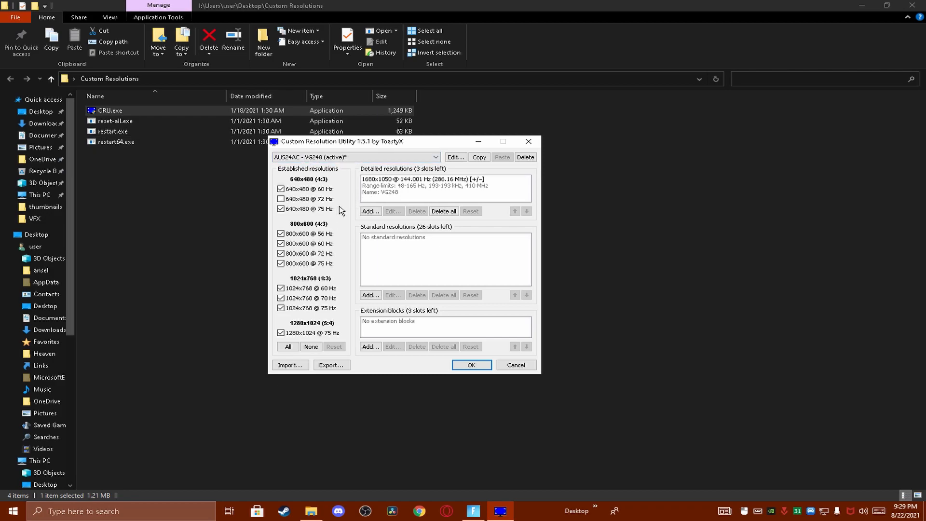
{"action": "left_click", "coordinate": [436, 157]}
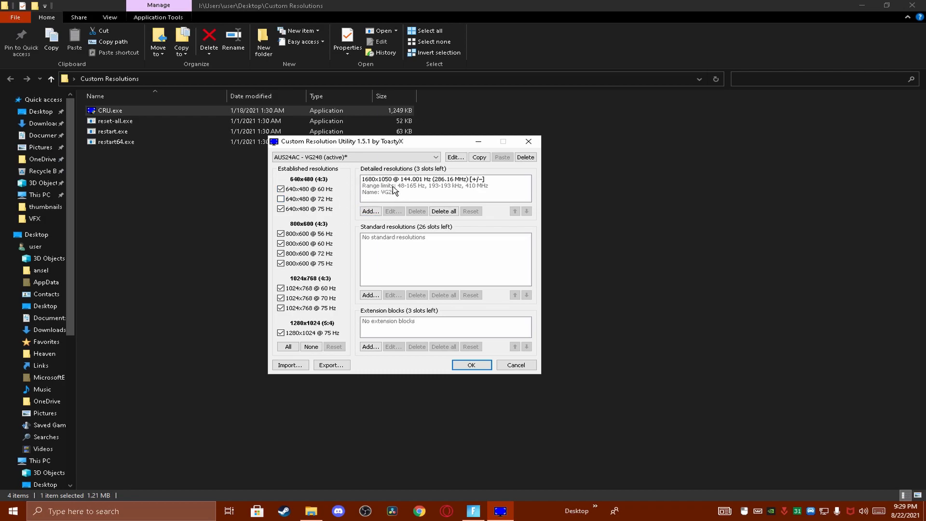
{"action": "left_click", "coordinate": [443, 211]}
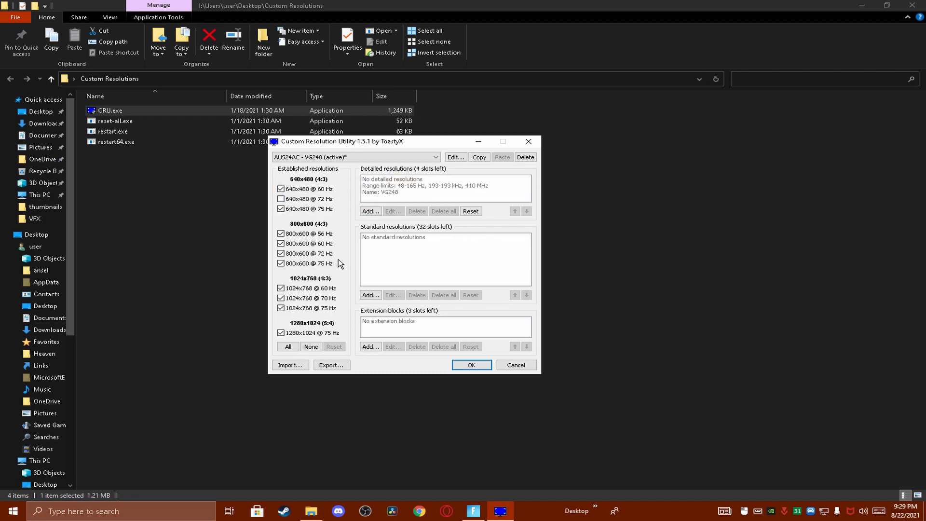
{"action": "left_click", "coordinate": [369, 211]}
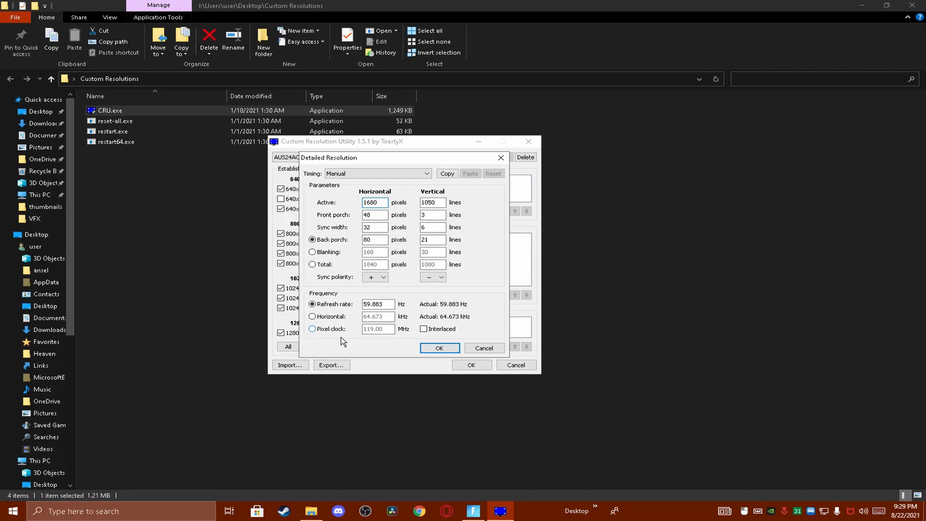
Give the new 1680x1050 resolution a 144.00 Hz refresh rate and confirm, closing CRU
{"action": "left_click", "coordinate": [377, 304]}
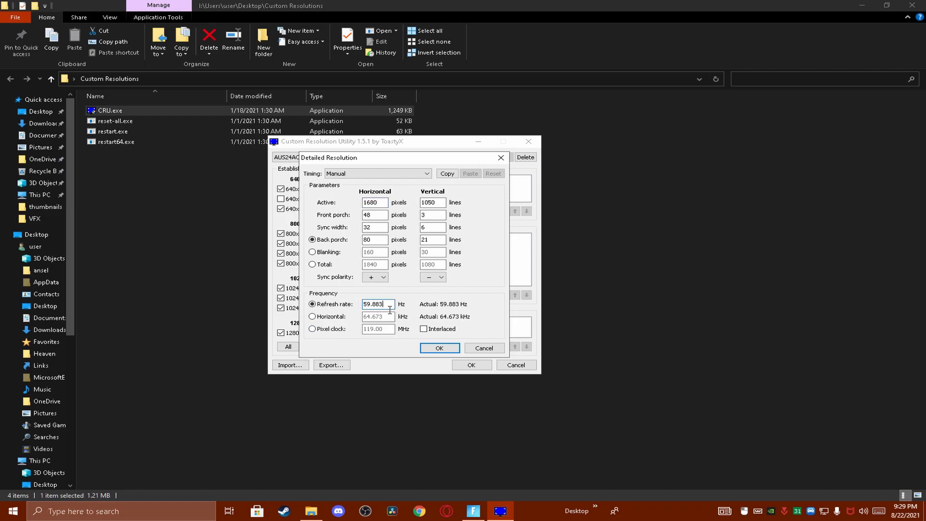
{"action": "type", "text": "1"}
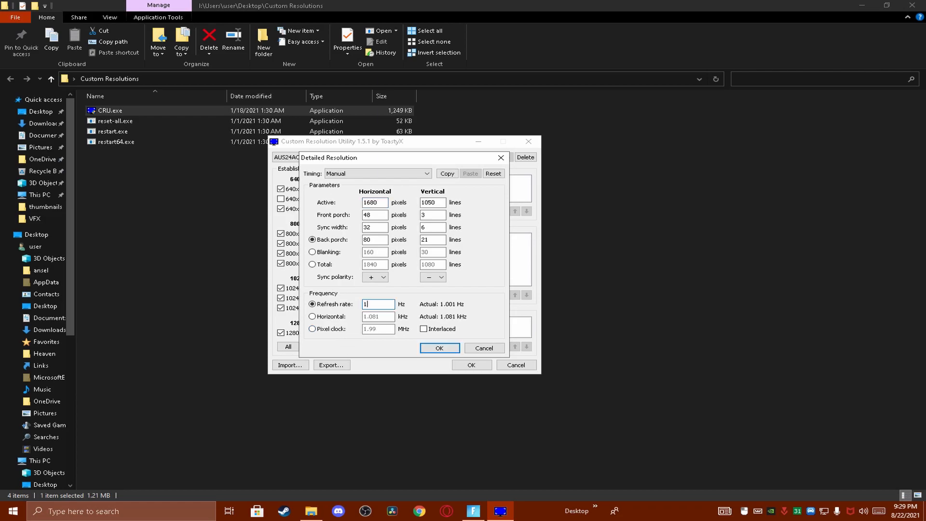
{"action": "type", "text": "144.00"}
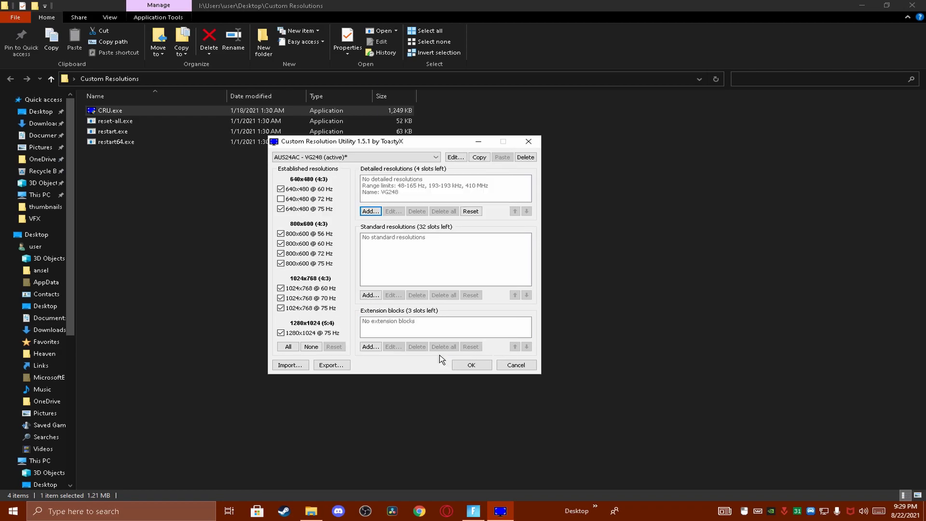
{"action": "left_click", "coordinate": [514, 365]}
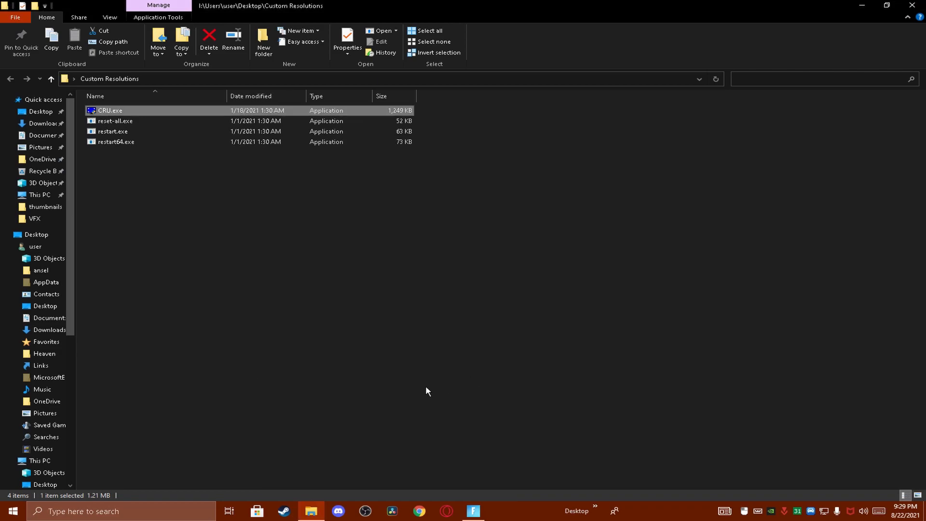
{"action": "mouse_move", "coordinate": [330, 266]}
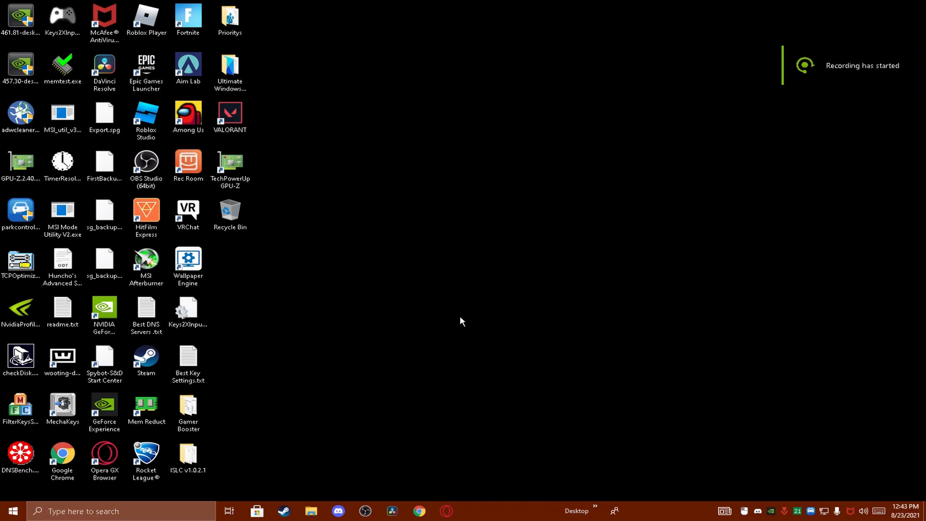
{"action": "mouse_move", "coordinate": [165, 498]}
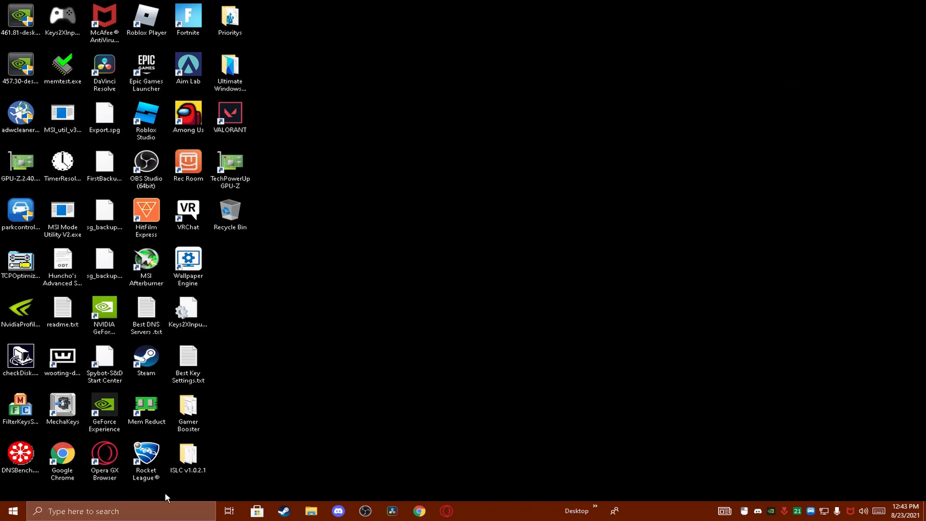
Search Windows for %localappdata% to reach the AppData Local folder
{"action": "left_click", "coordinate": [118, 511]}
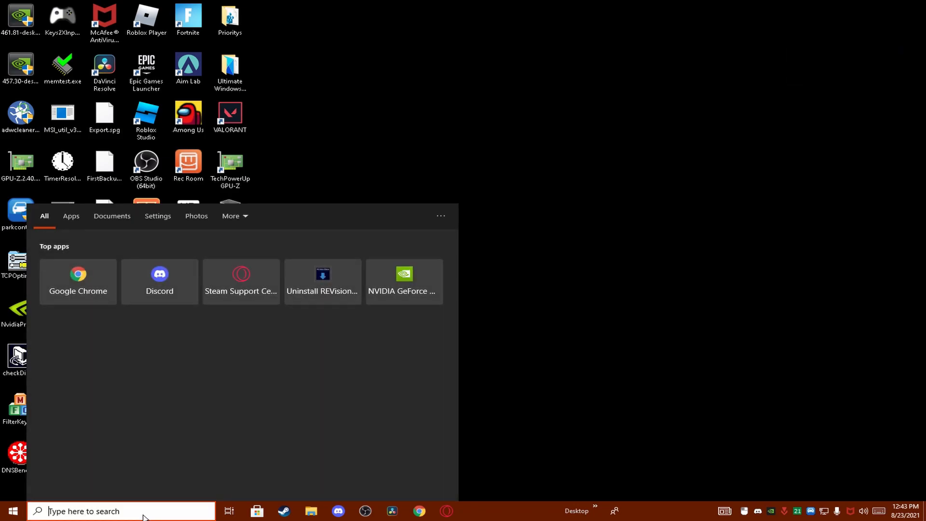
{"action": "type", "text": "%localap"}
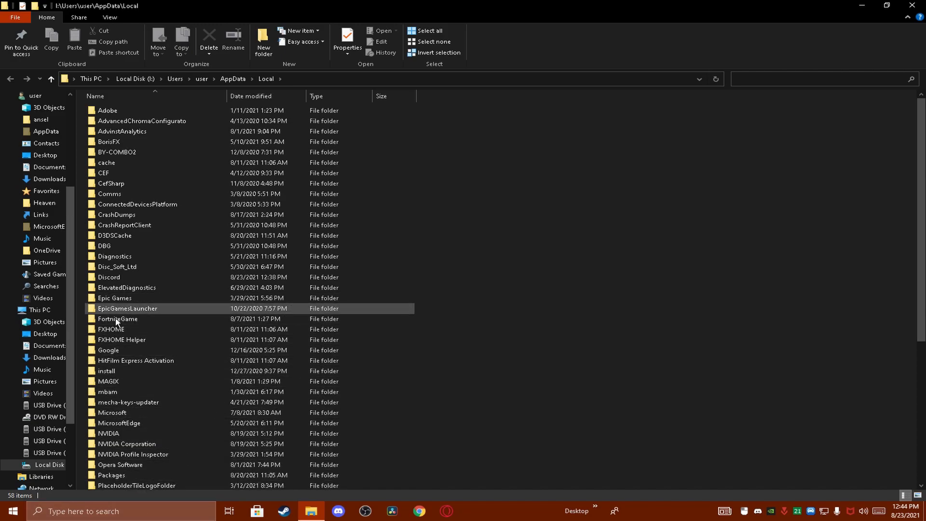
Navigate into FortniteGame\Saved\Config\WindowsClient where GameUserSettings.ini lives
{"action": "double_click", "coordinate": [117, 319]}
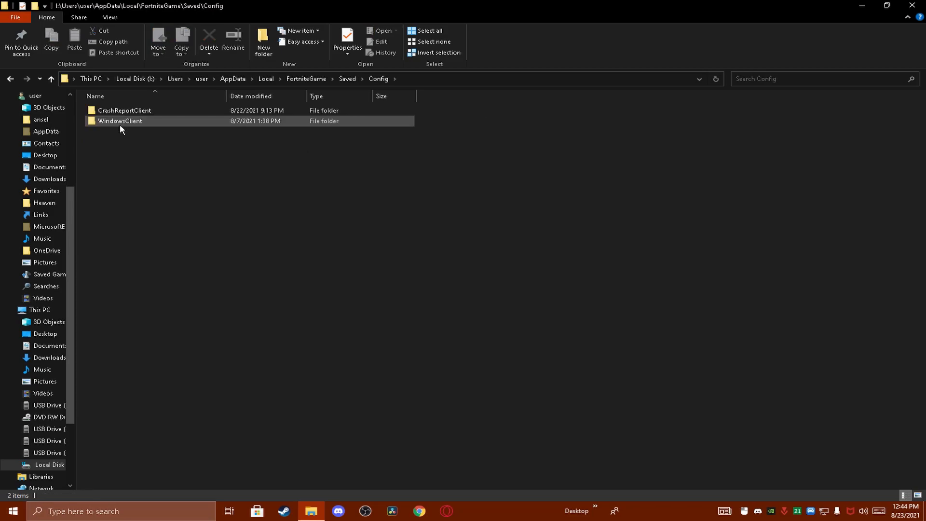
{"action": "double_click", "coordinate": [119, 120]}
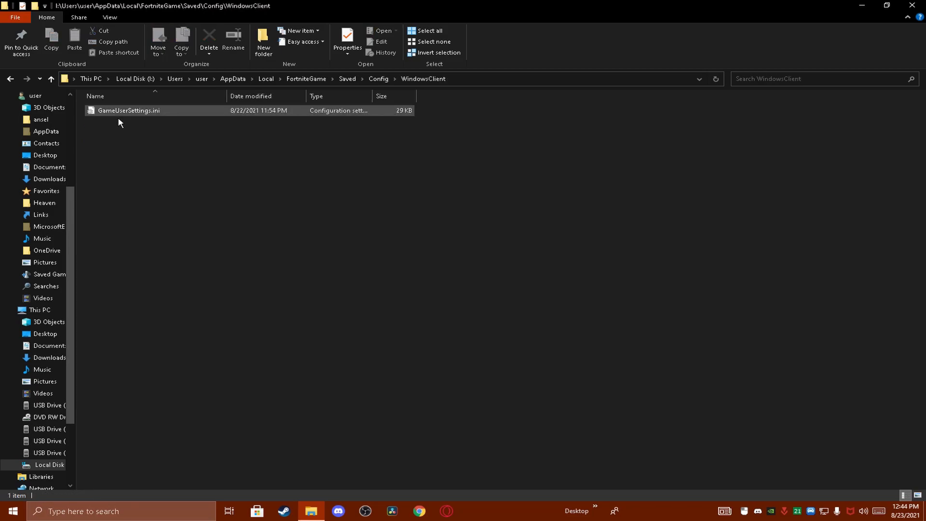
Clear the Read-only attribute on GameUserSettings.ini through its Properties dialog
{"action": "right_click", "coordinate": [128, 110]}
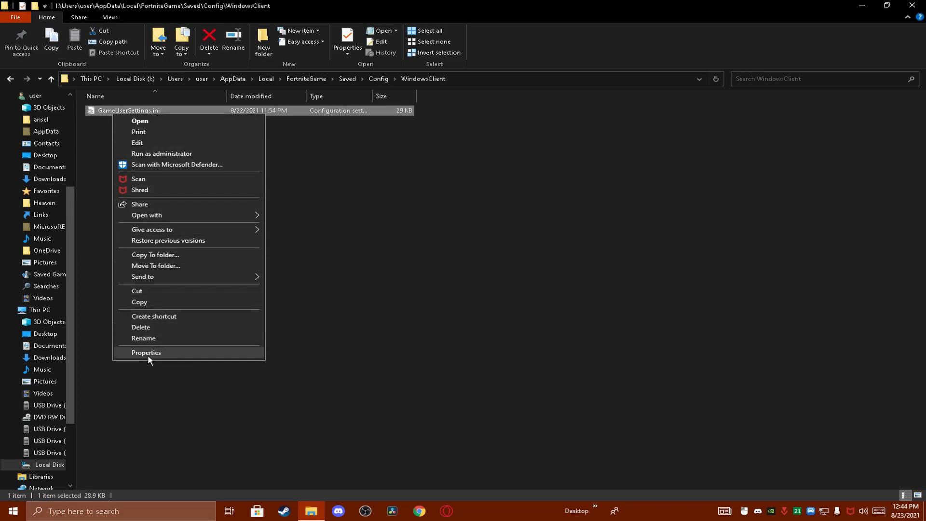
{"action": "left_click", "coordinate": [146, 353]}
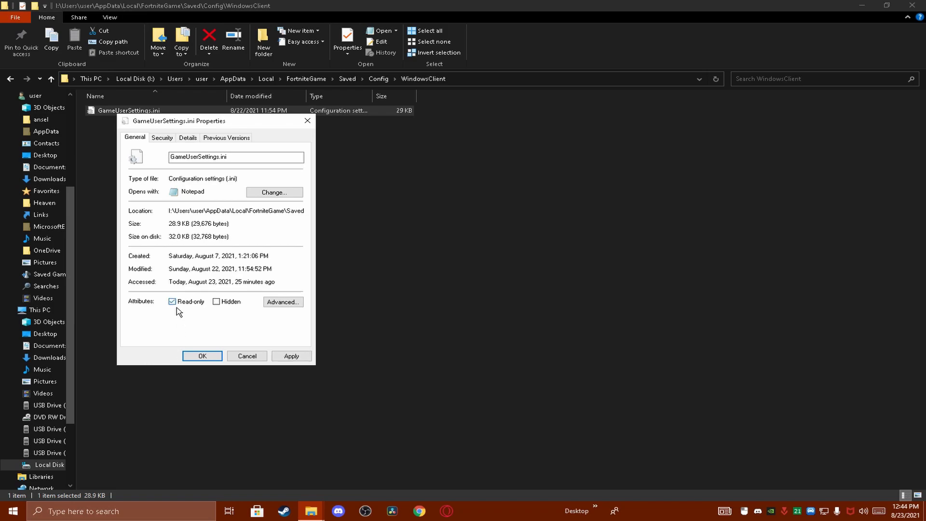
{"action": "left_click", "coordinate": [172, 301]}
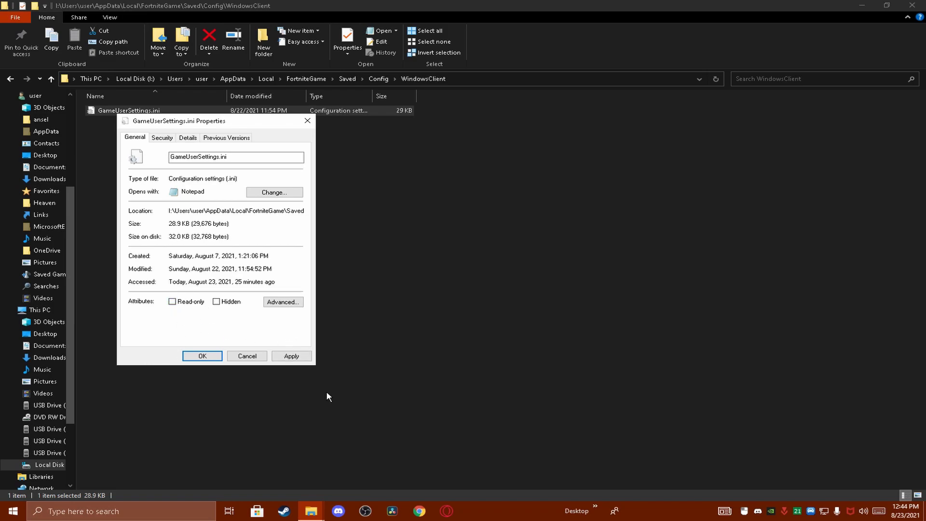
{"action": "left_click", "coordinate": [201, 356]}
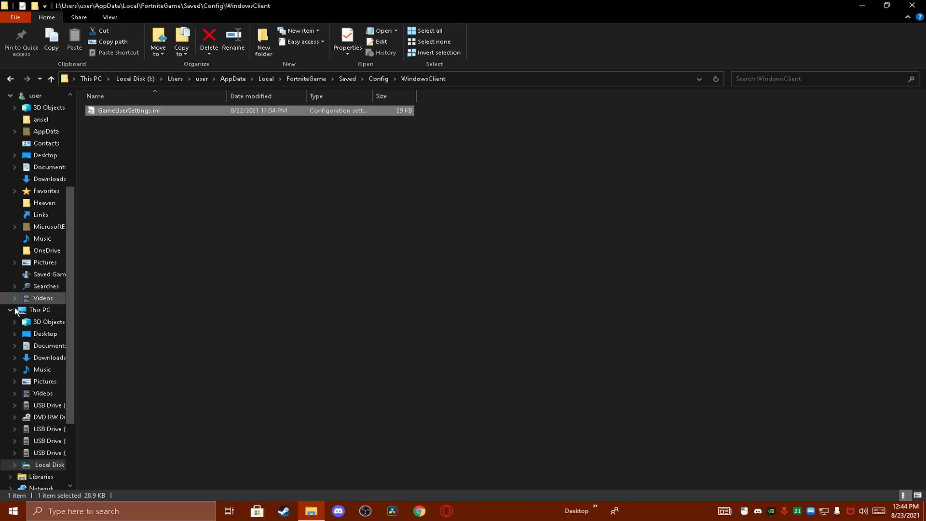
{"action": "mouse_move", "coordinate": [146, 114]}
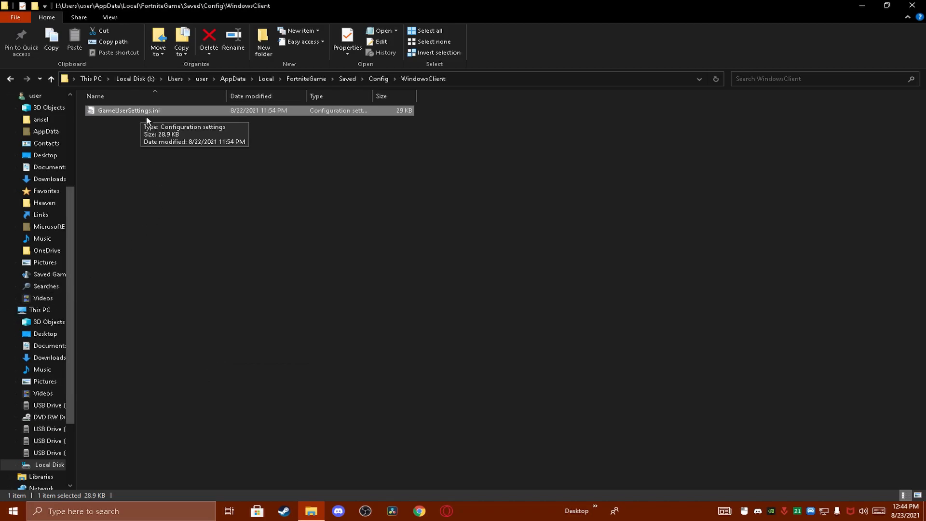
Review GameUserSettings.ini in Notepad and close it again
{"action": "double_click", "coordinate": [128, 110]}
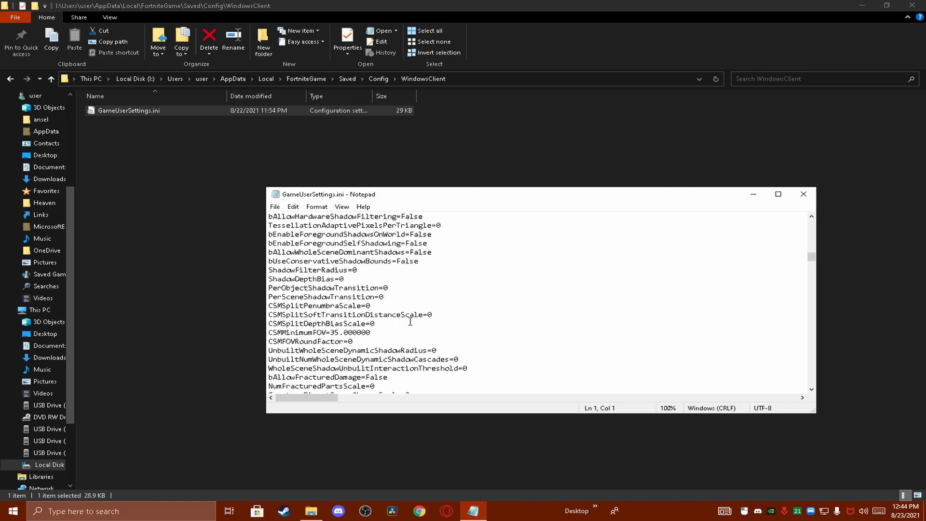
{"action": "scroll", "scroll_direction": "up", "scroll_amount": 3}
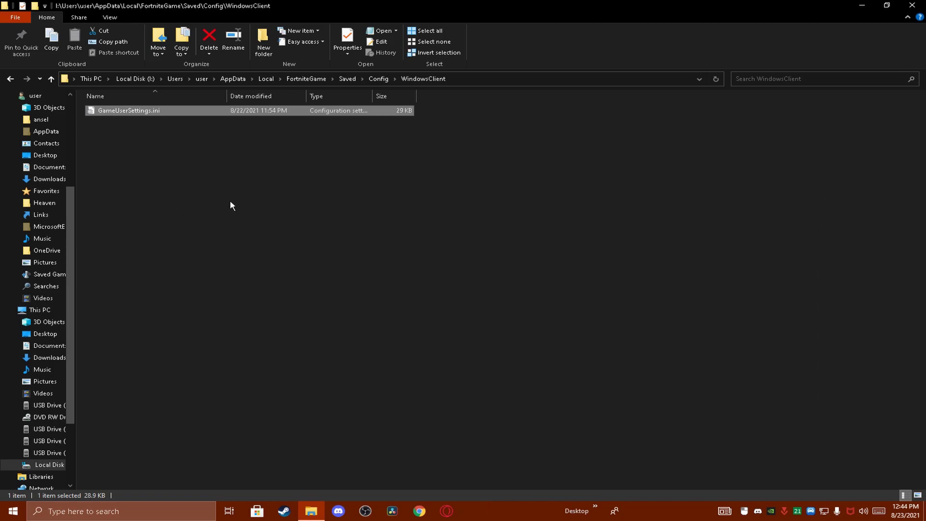
{"action": "mouse_move", "coordinate": [143, 118]}
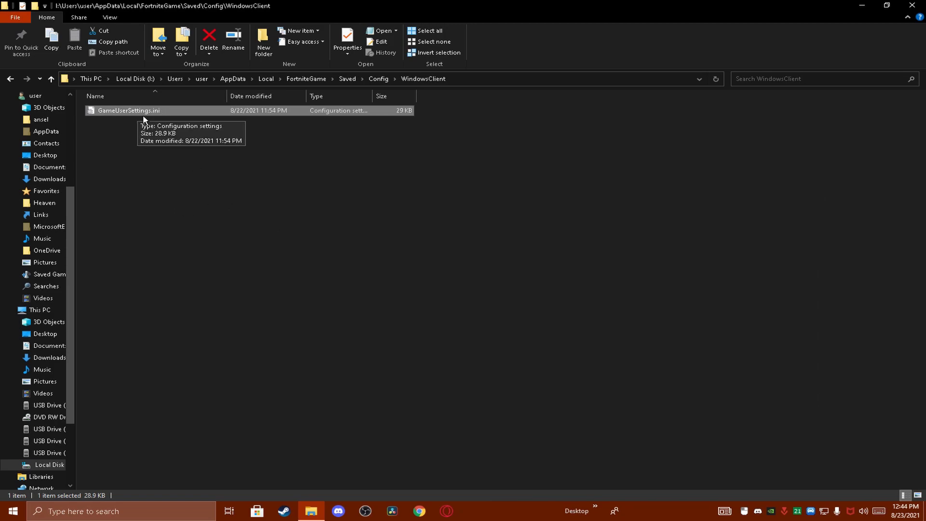
Mark GameUserSettings.ini as Read-only again in its Properties dialog
{"action": "right_click", "coordinate": [127, 110]}
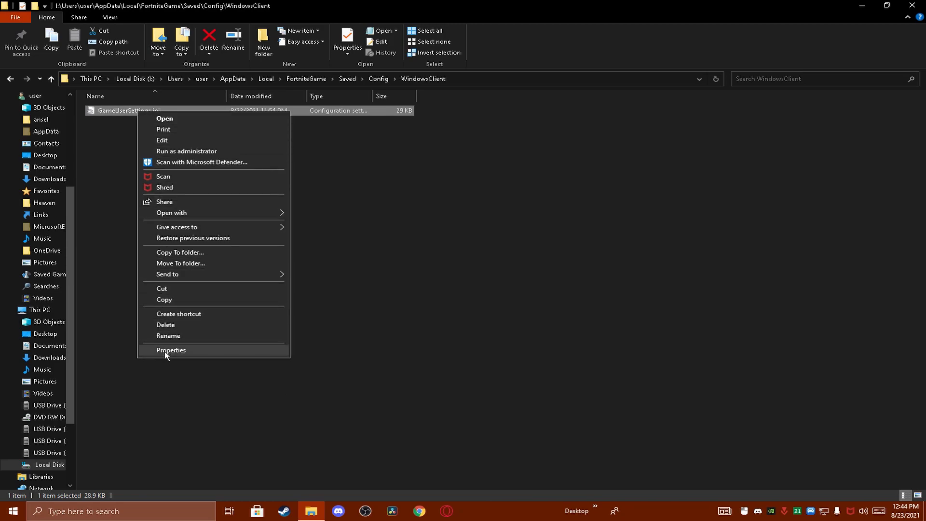
{"action": "left_click", "coordinate": [171, 349]}
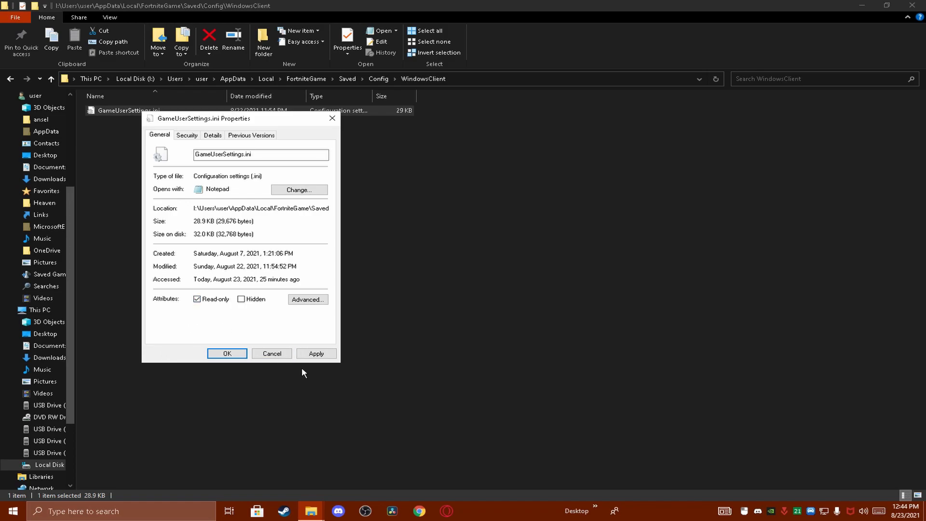
{"action": "left_click", "coordinate": [227, 354]}
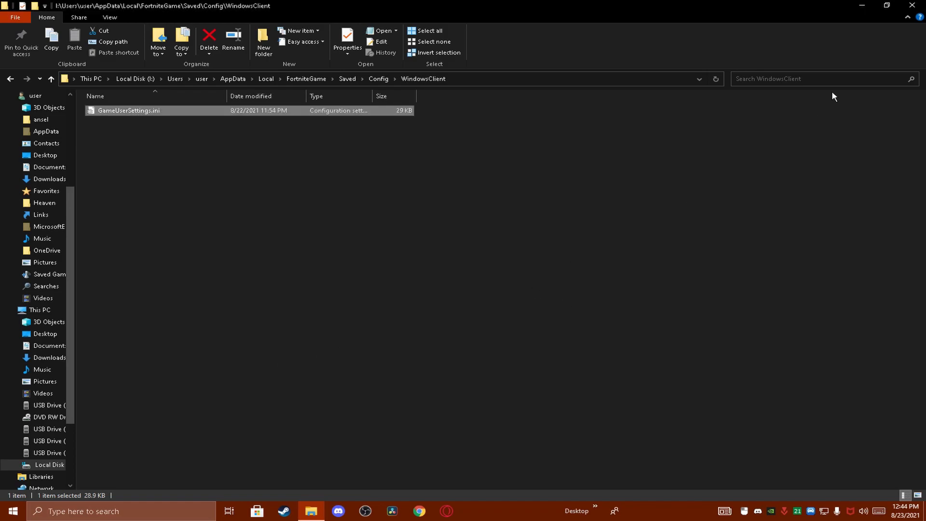